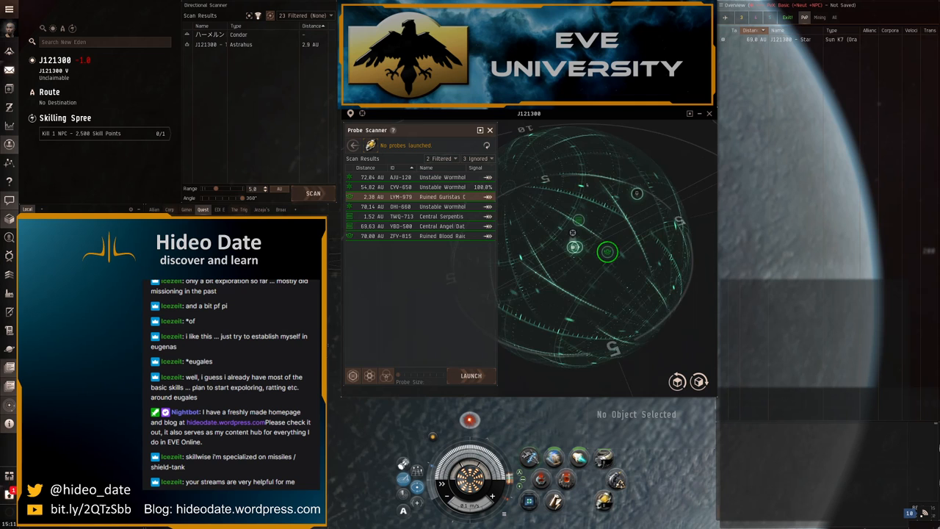
Warp to the Central Serpentis Sparking Transmitter site from the probe scan results
{"action": "right_click", "coordinate": [607, 251]}
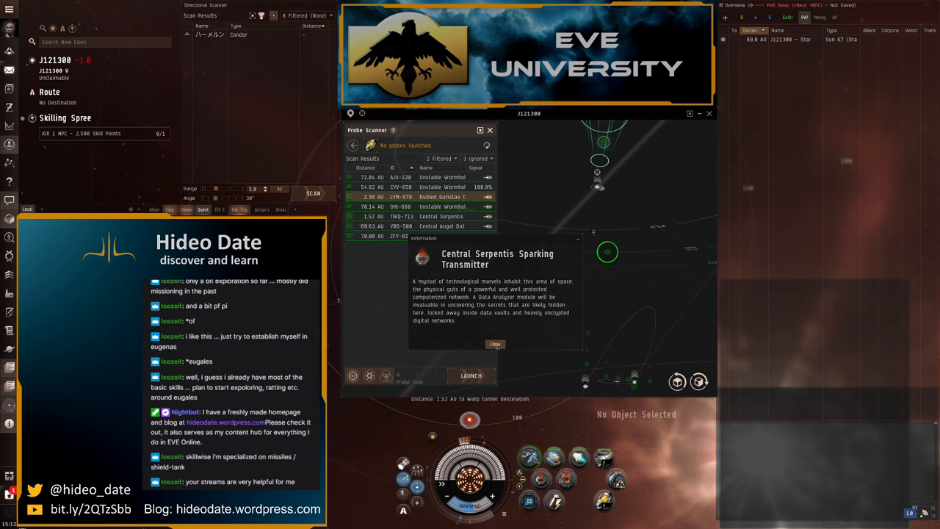
Close the site information window and land at the Serpentis data site
{"action": "left_click", "coordinate": [495, 344]}
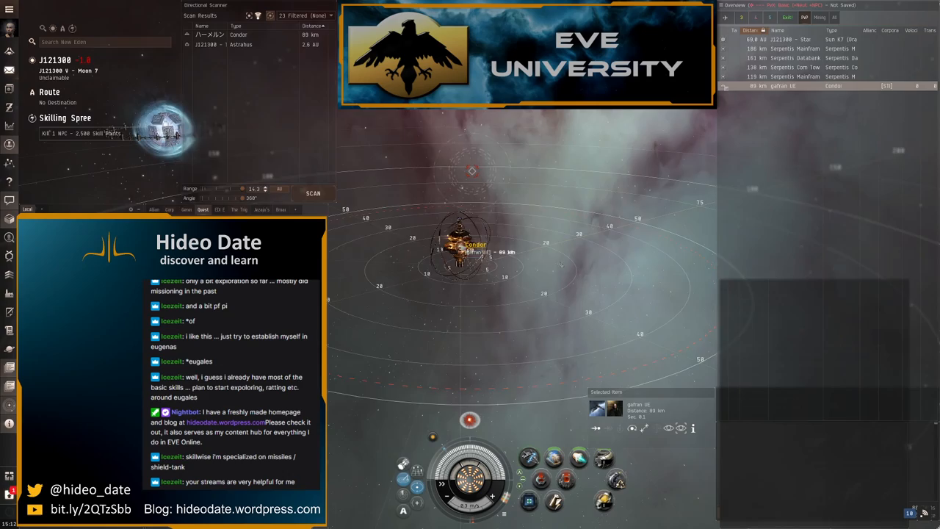
Approach the Condor in the Overview and bring up its further actions
{"action": "right_click", "coordinate": [833, 86]}
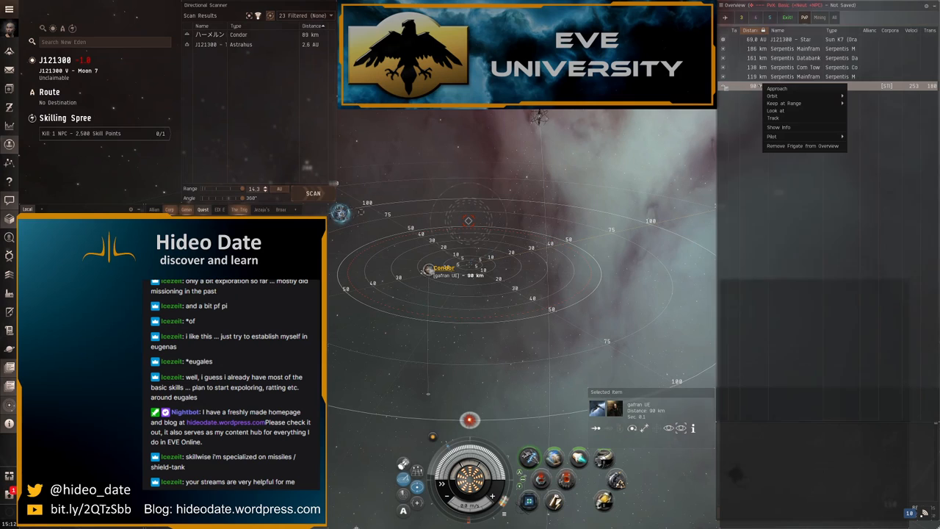
{"action": "left_click", "coordinate": [777, 127]}
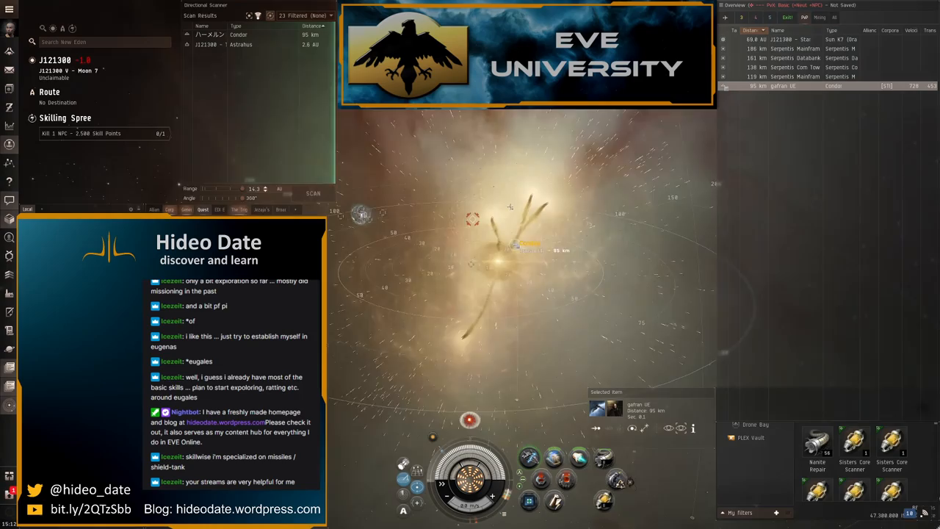
{"action": "right_click", "coordinate": [222, 44]}
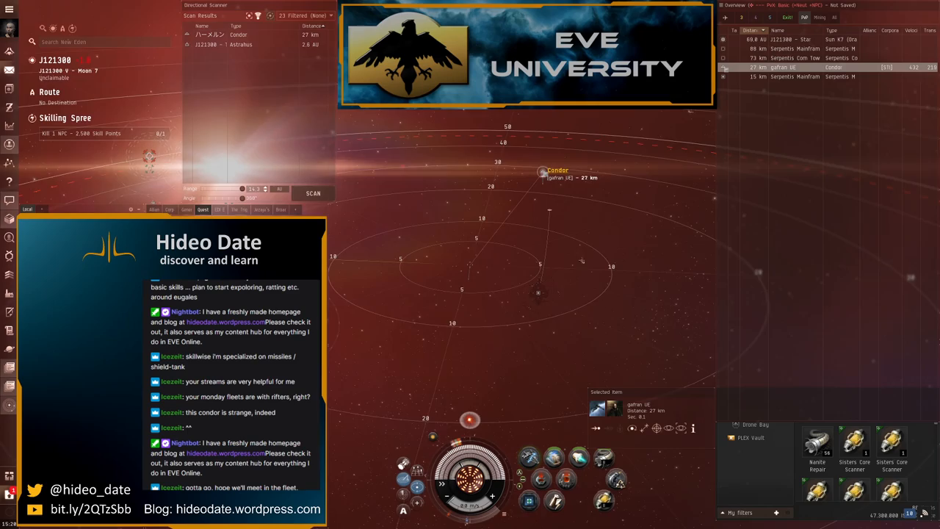
Keep the Condor at 7,500 m and warp scramble it
{"action": "right_click", "coordinate": [558, 171]}
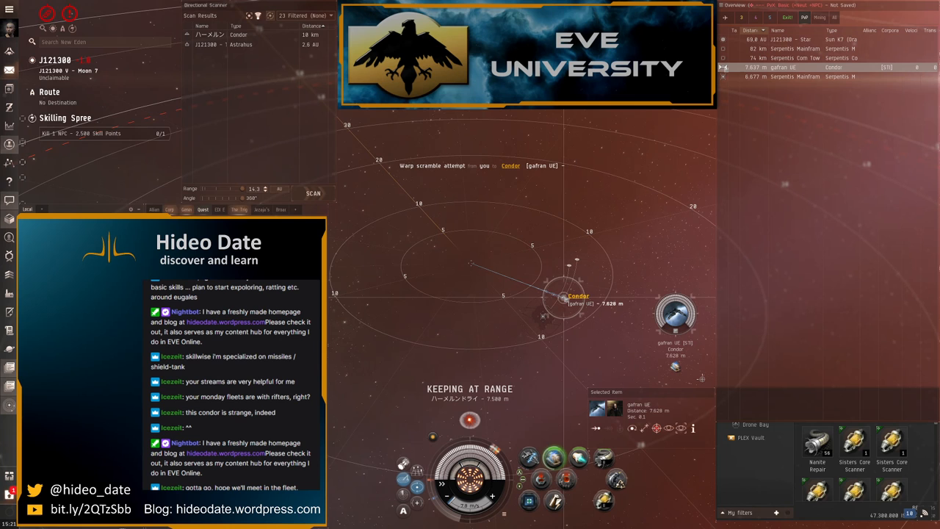
{"action": "right_click", "coordinate": [676, 313]}
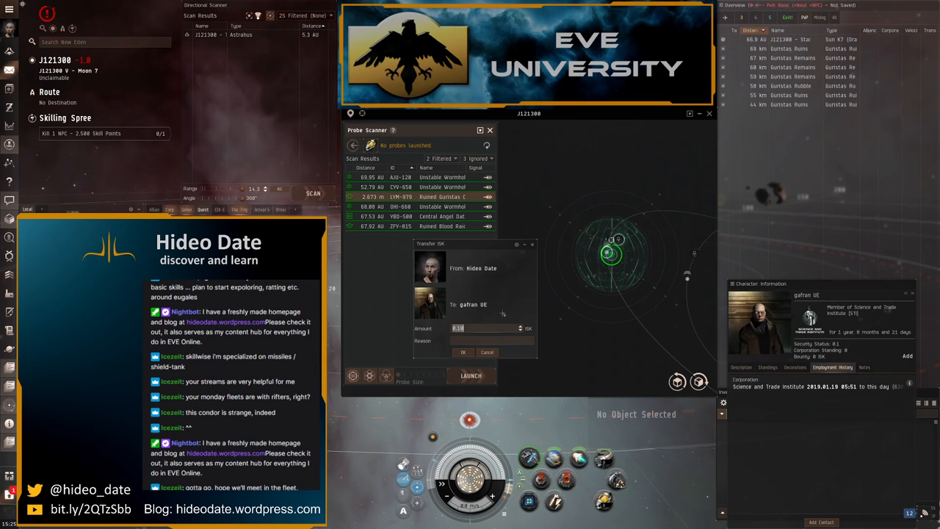
Enter 10,000,000 ISK as the transfer amount and move to the Reason field
{"action": "type", "text": "10000.000"}
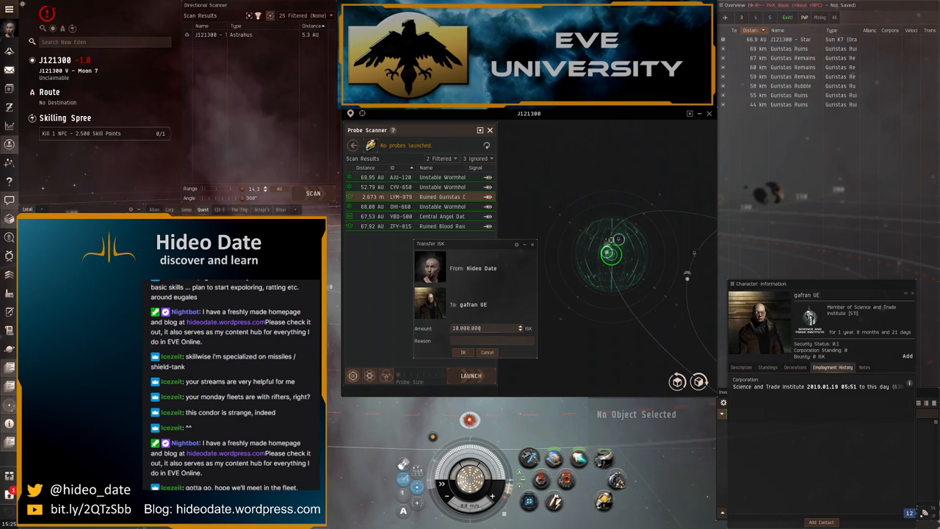
{"action": "left_click", "coordinate": [492, 339]}
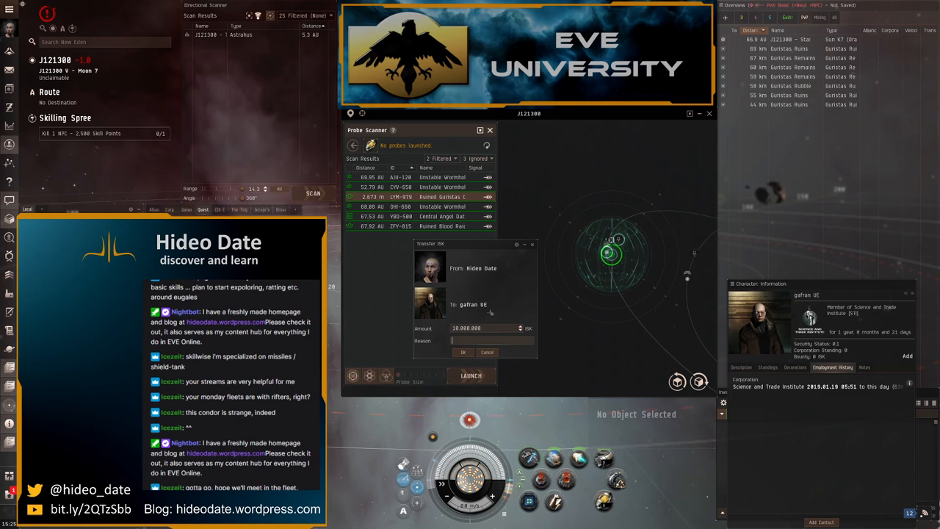